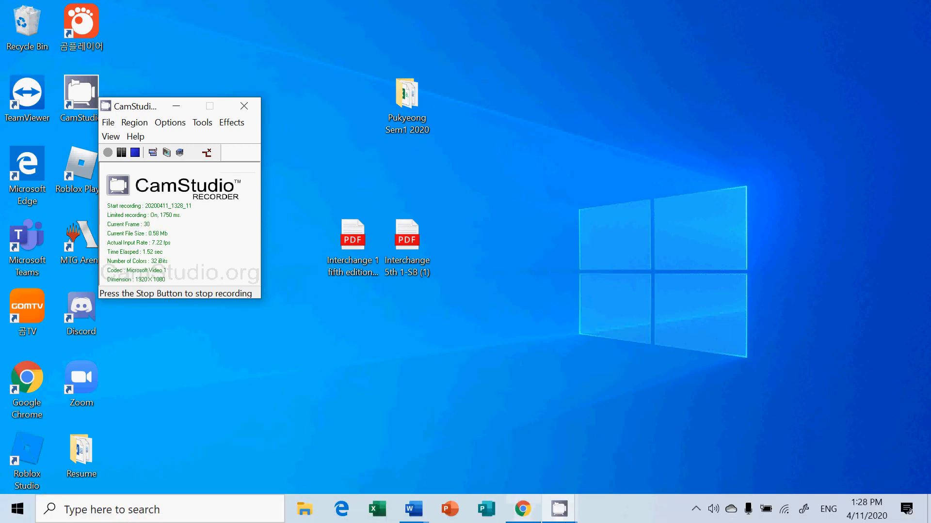
mouse_move(558, 508)
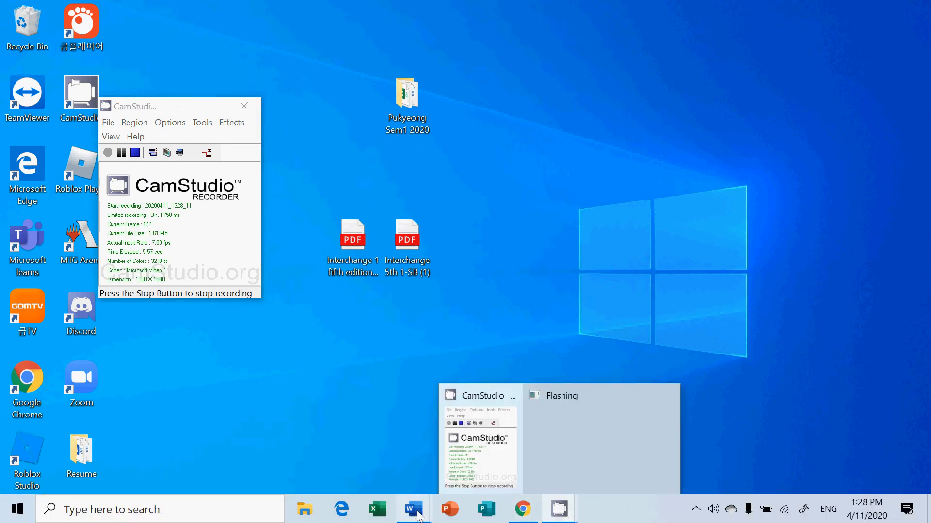
mouse_move(408, 514)
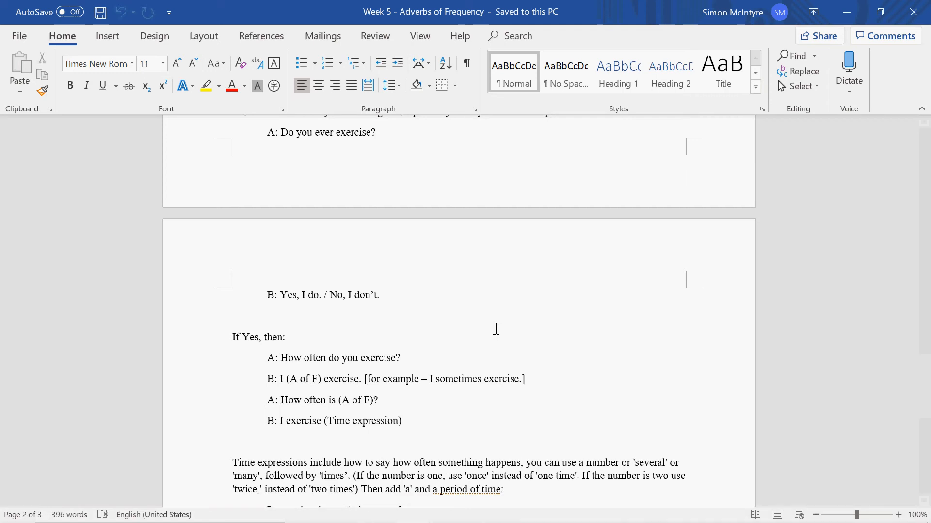
Step: Scroll down to the time-expression examples such as 'twice a week' and 'every morning'
scroll("down", 3)
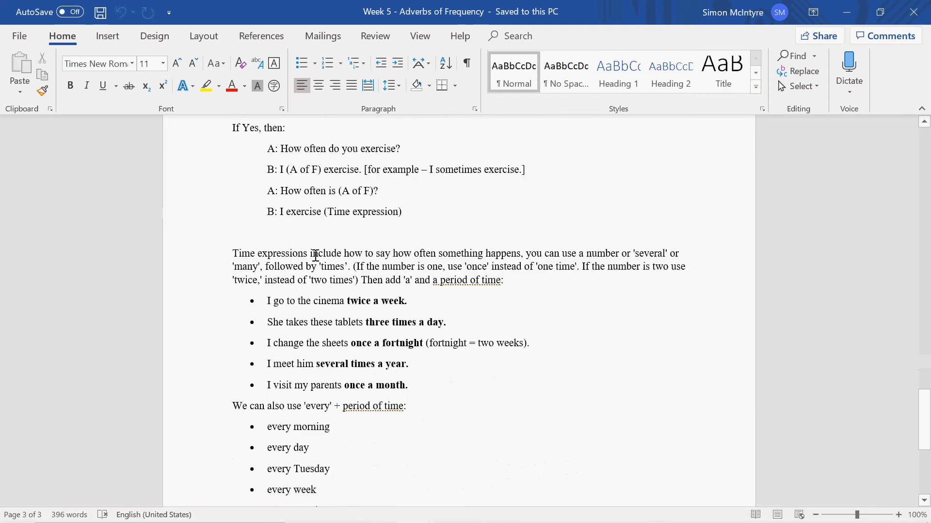
mouse_move(335, 207)
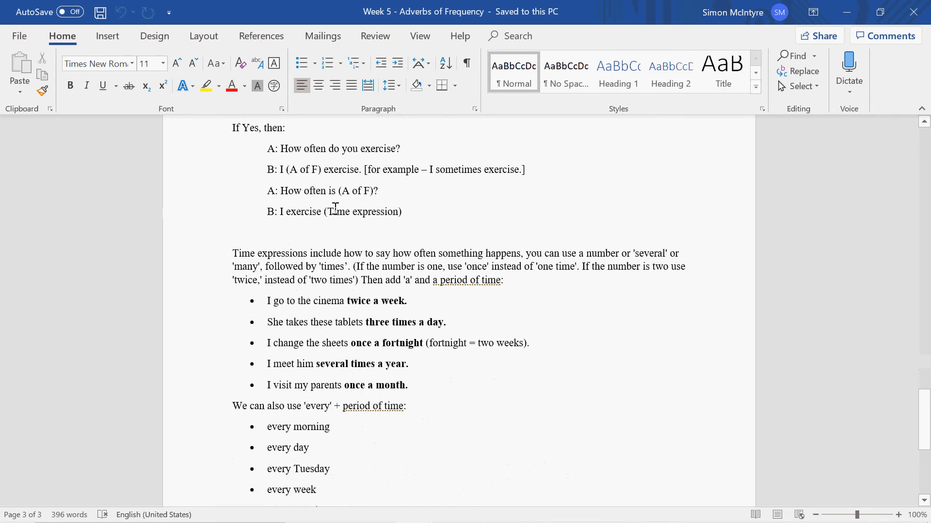
mouse_move(407, 213)
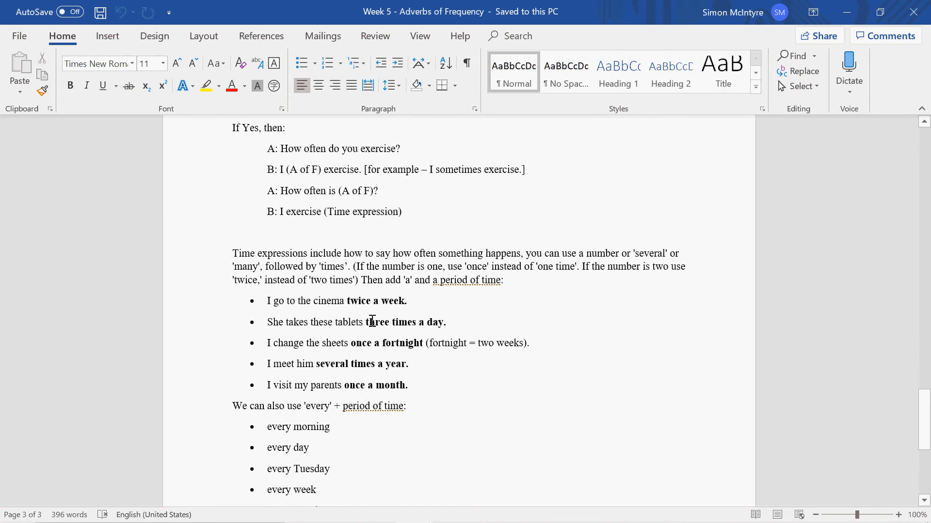
mouse_move(392, 314)
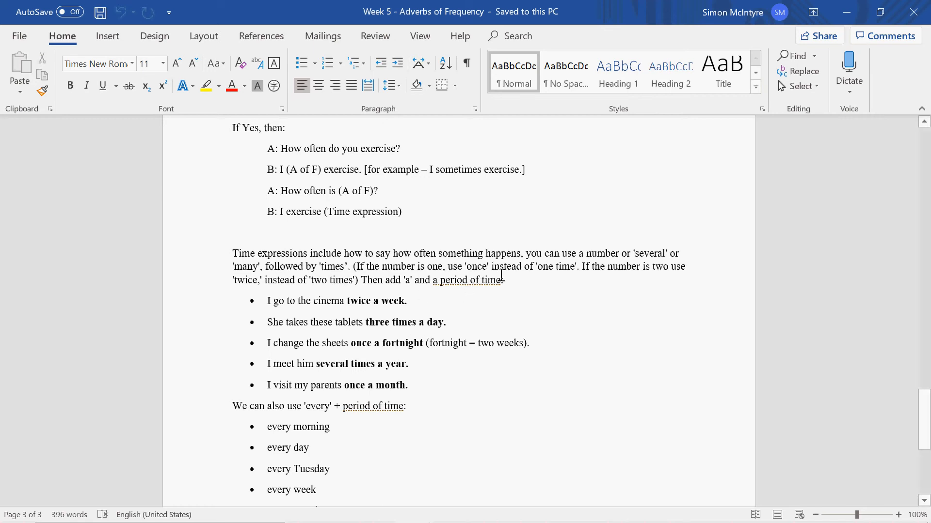
mouse_move(373, 320)
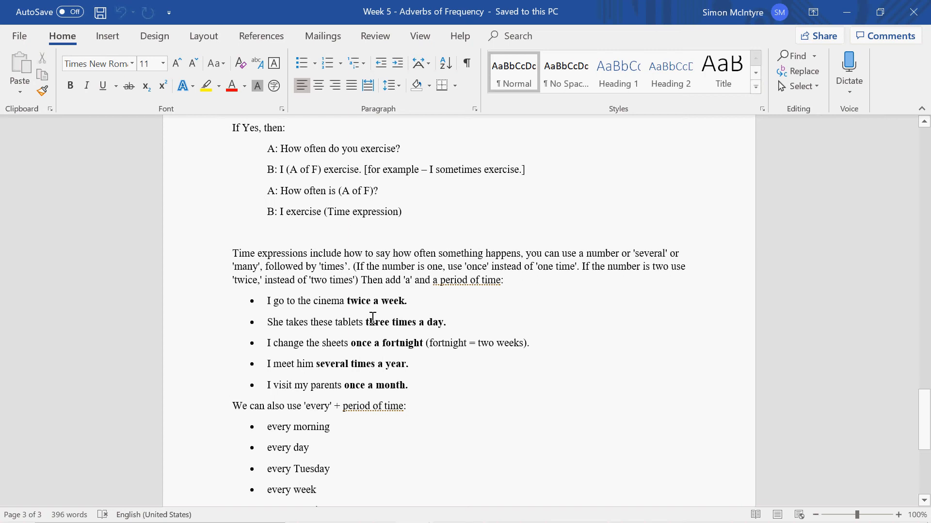
mouse_move(418, 338)
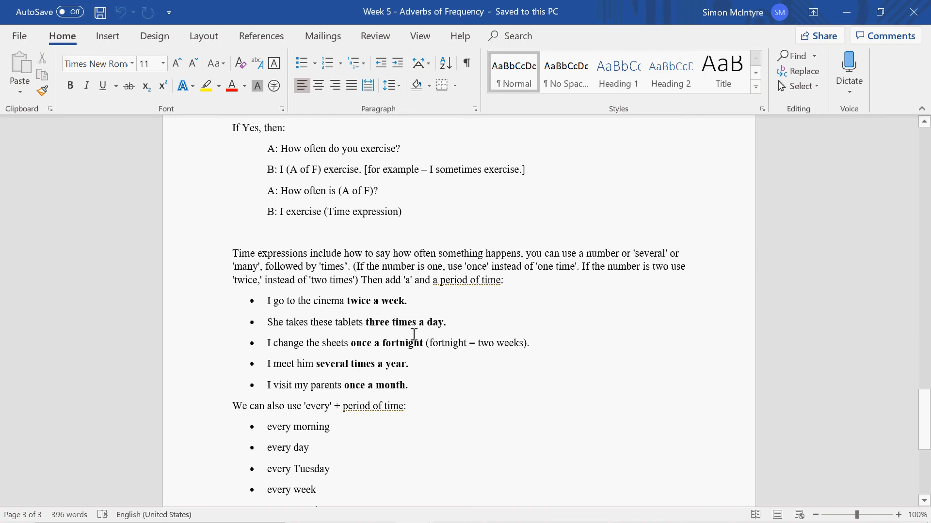
mouse_move(365, 361)
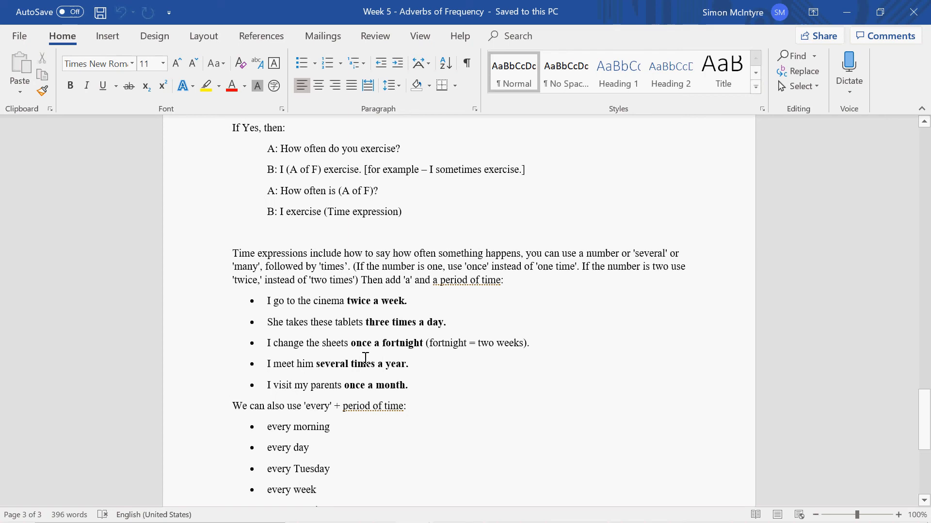
mouse_move(361, 368)
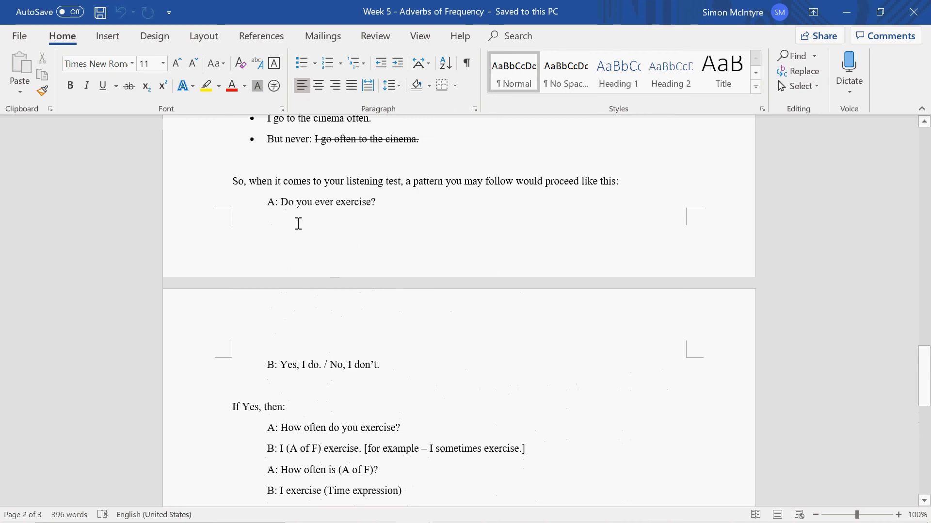
mouse_move(287, 340)
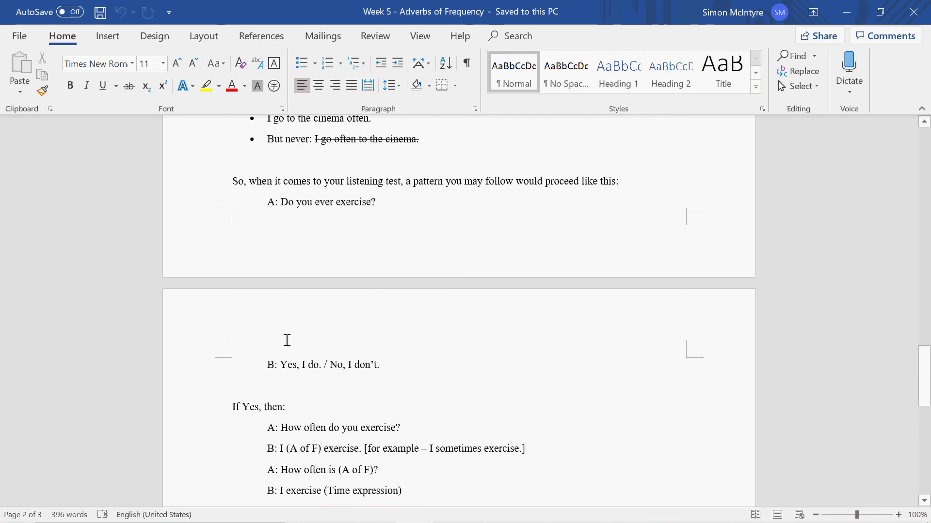
Step: Scroll until the 'If Yes, then' questions and bulleted time expressions both show
scroll("down", 3)
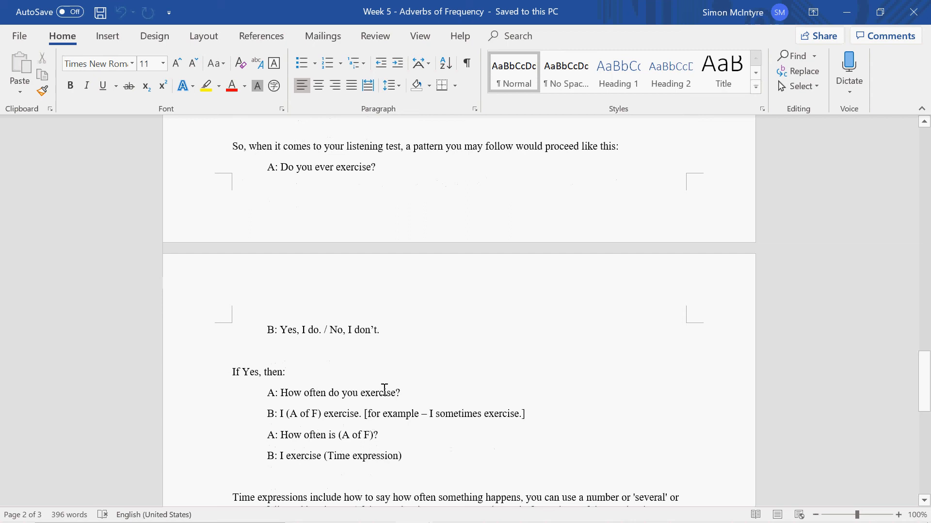
scroll("down", 3)
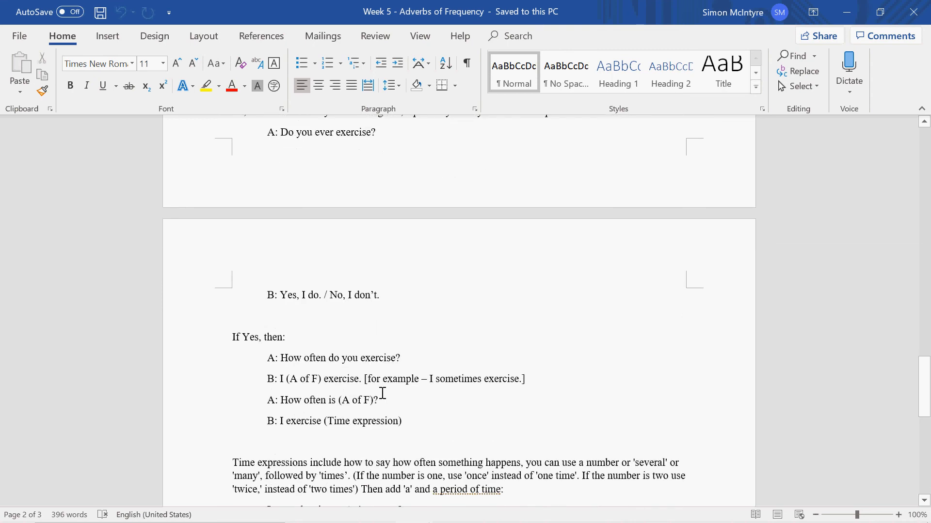
mouse_move(413, 375)
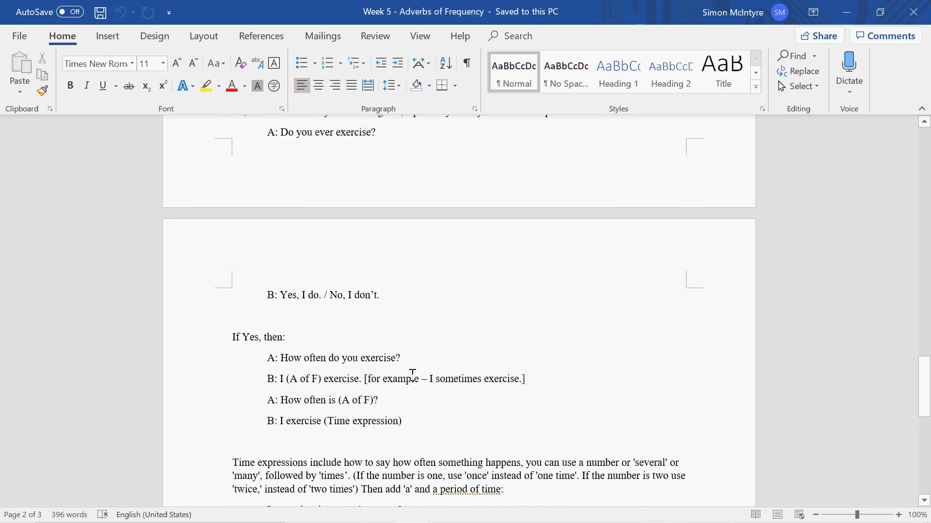
mouse_move(349, 399)
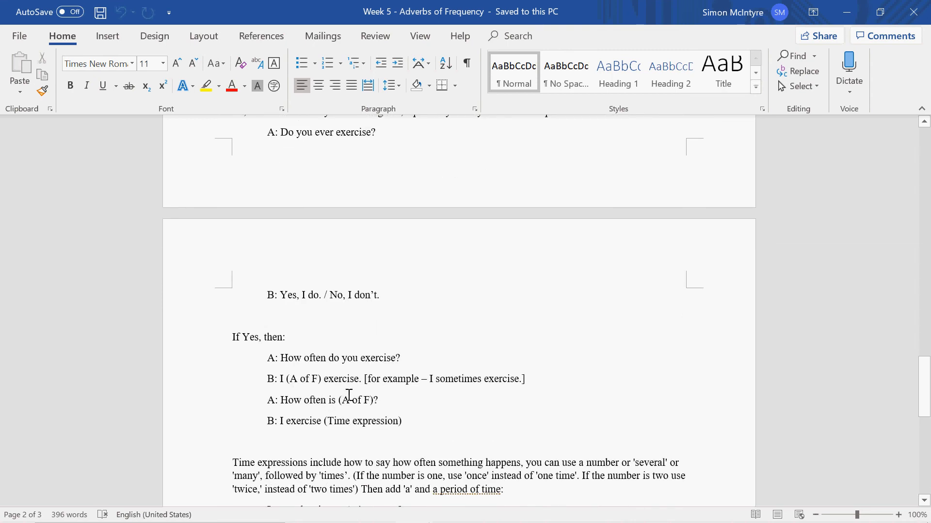
mouse_move(448, 399)
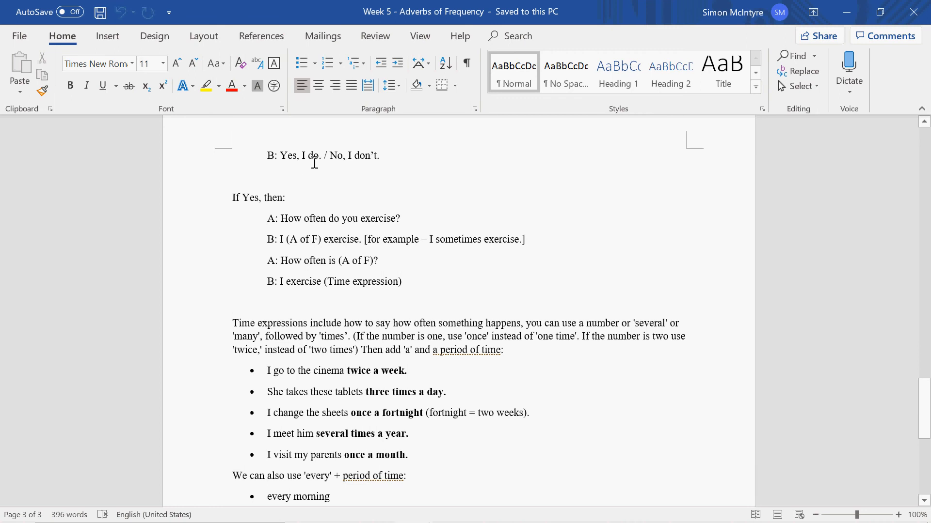
mouse_move(293, 191)
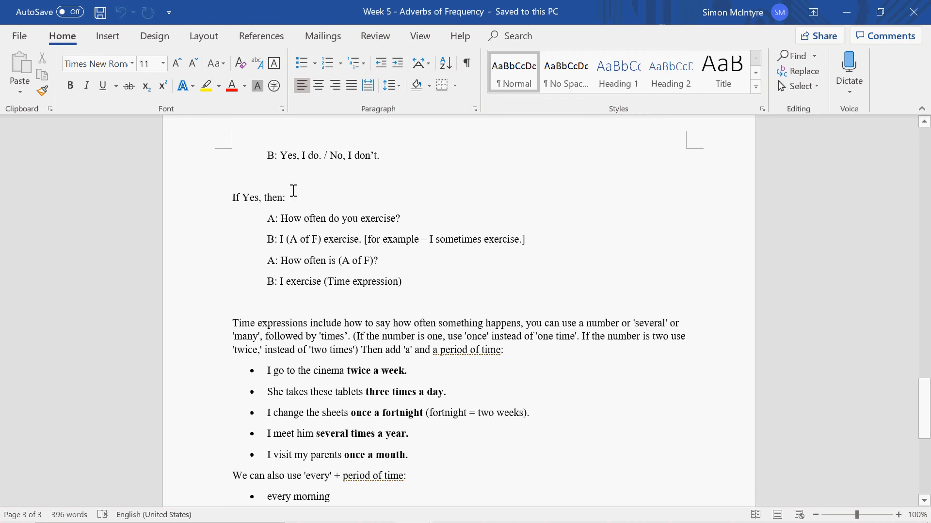
mouse_move(320, 271)
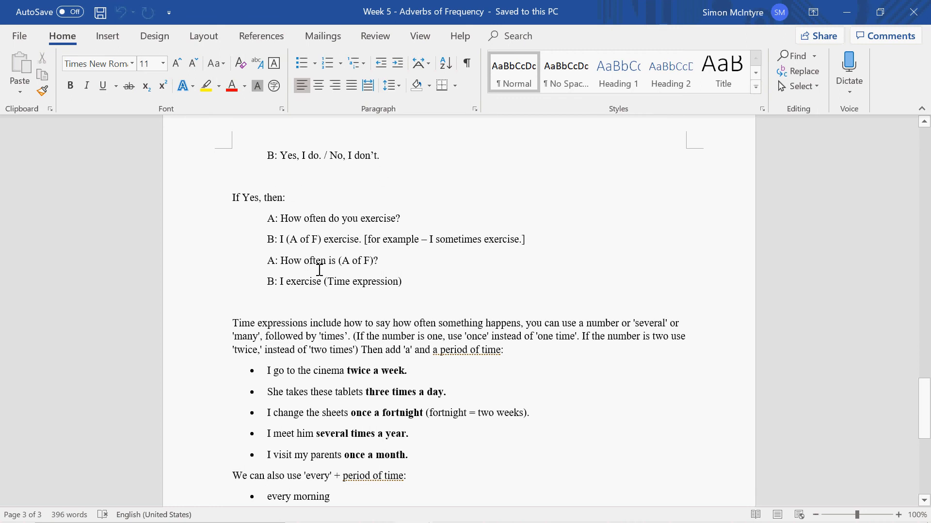
scroll("down", 3)
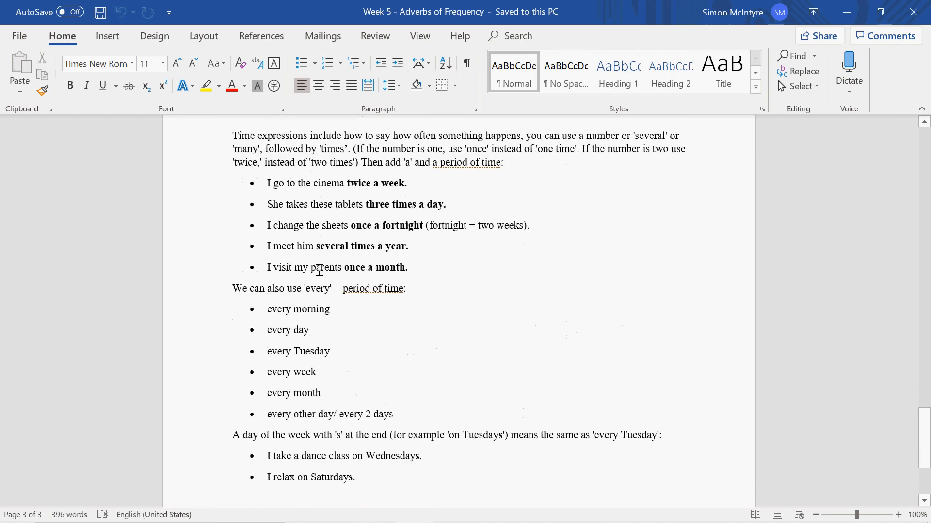
scroll("down", 3)
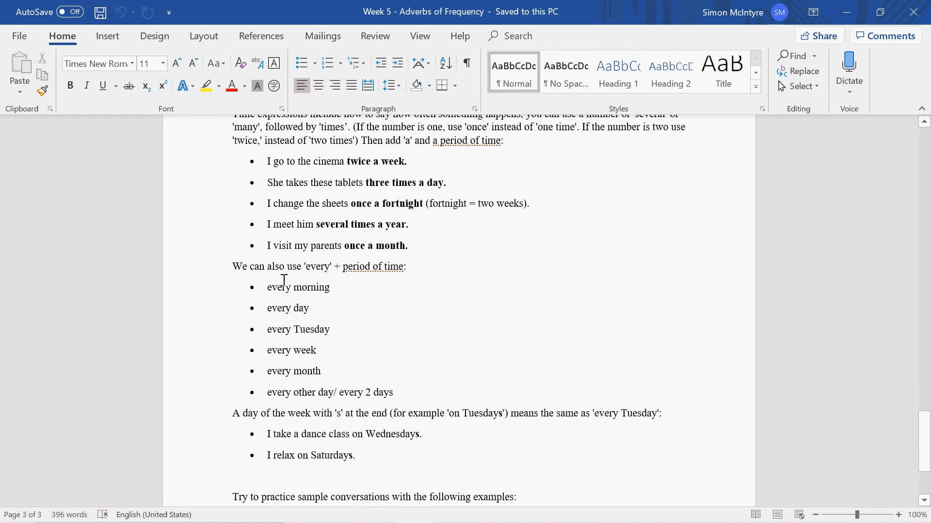
mouse_move(274, 332)
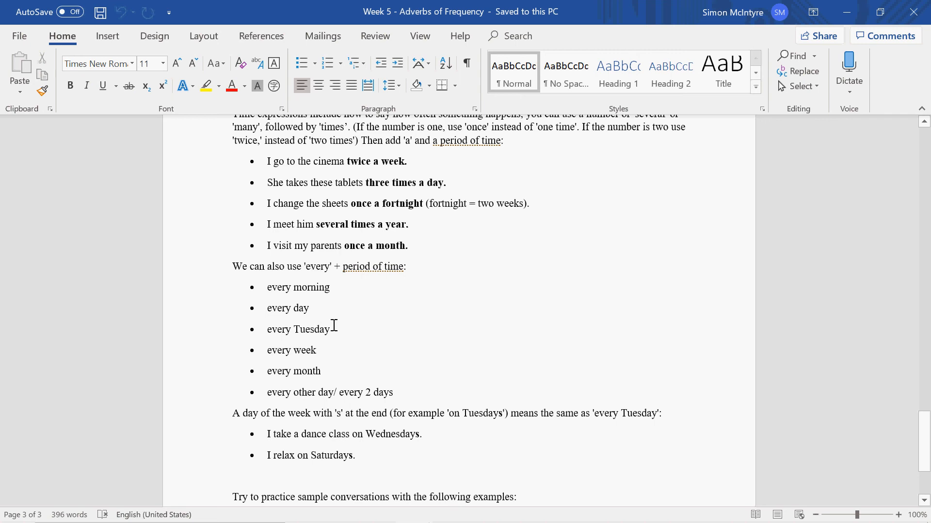
mouse_move(308, 414)
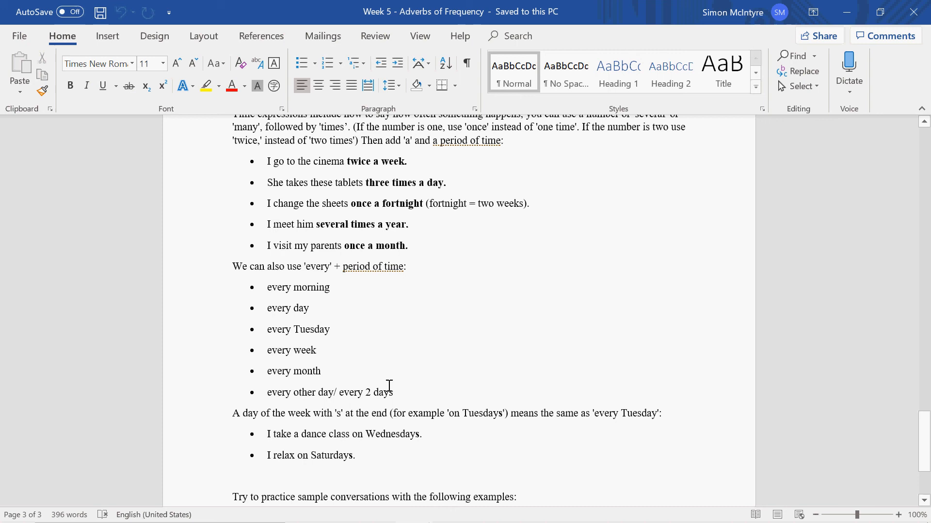
mouse_move(313, 390)
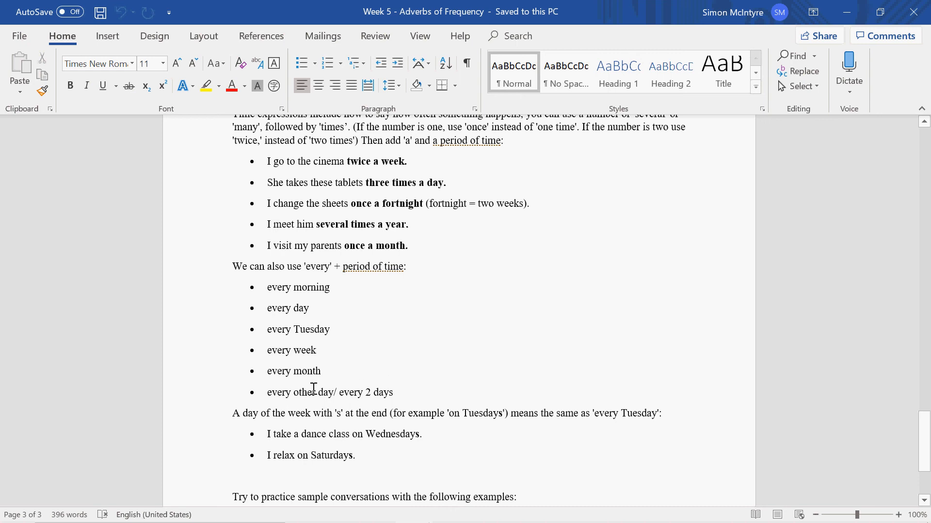
mouse_move(361, 346)
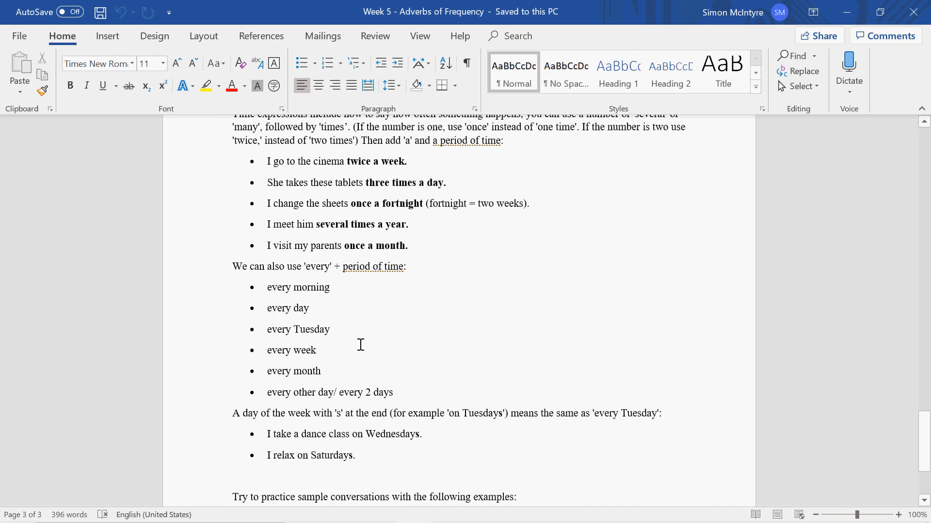
mouse_move(337, 382)
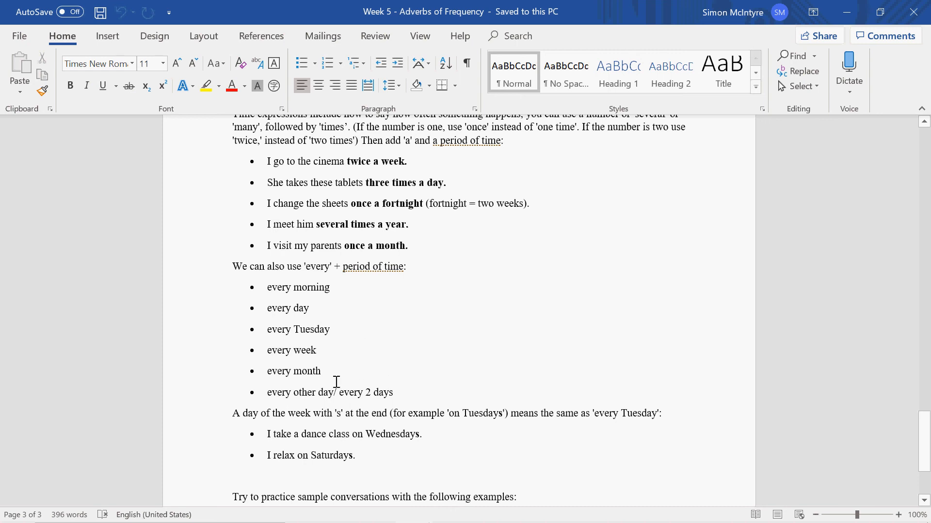
mouse_move(406, 391)
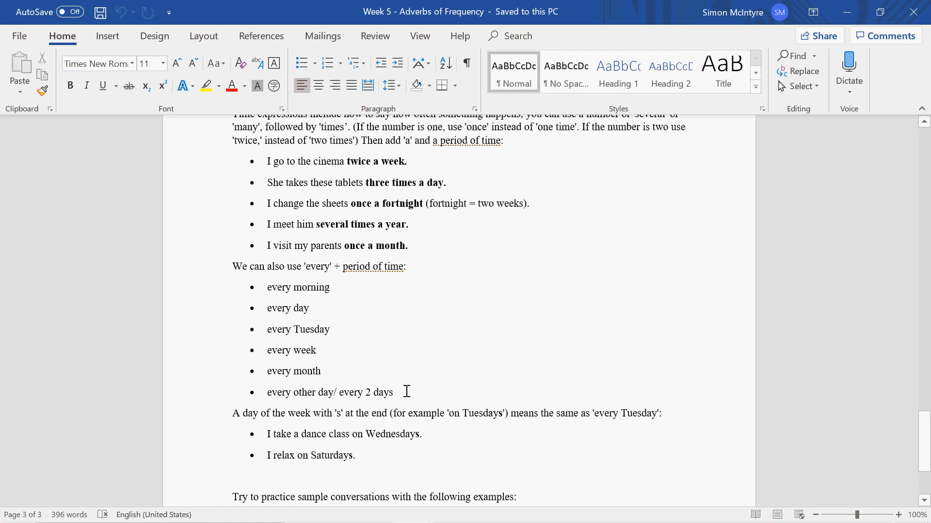
mouse_move(365, 351)
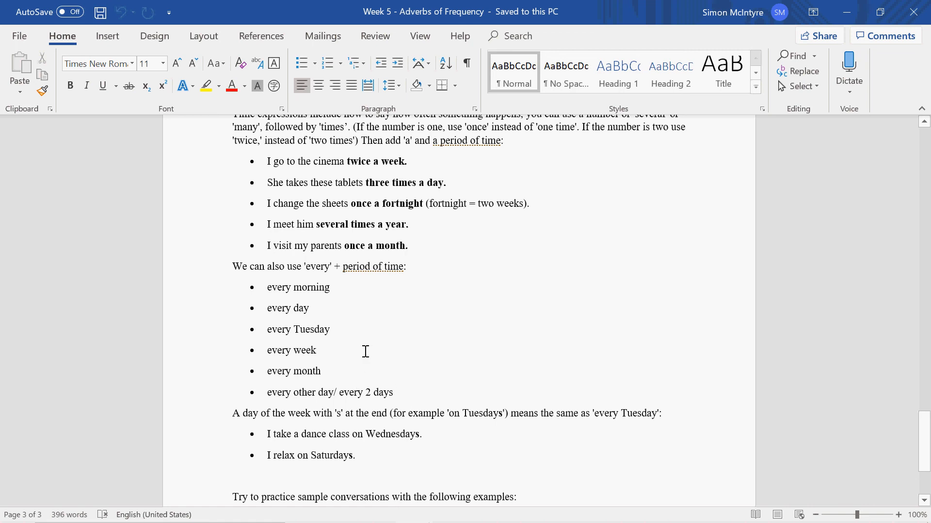
mouse_move(458, 391)
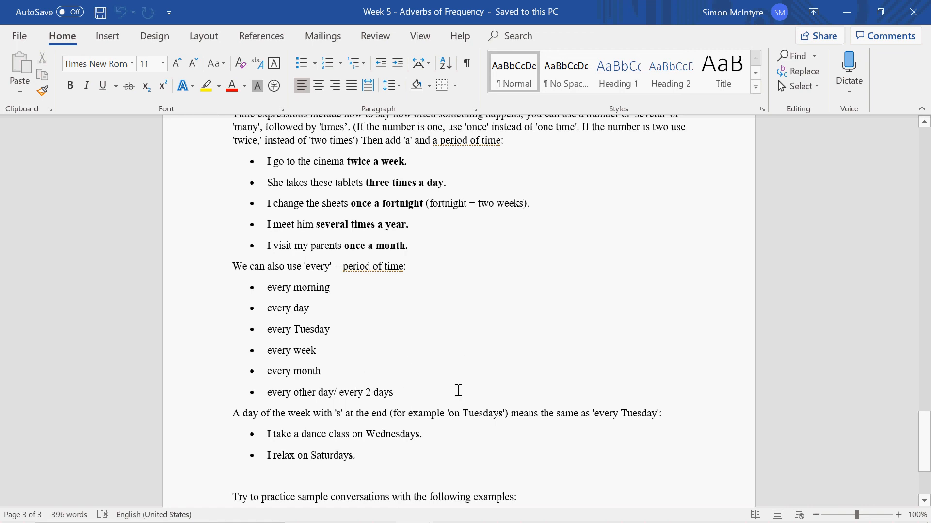
Step: Scroll down to the practice example questions, then minimise Word to the desktop
scroll("down", 3)
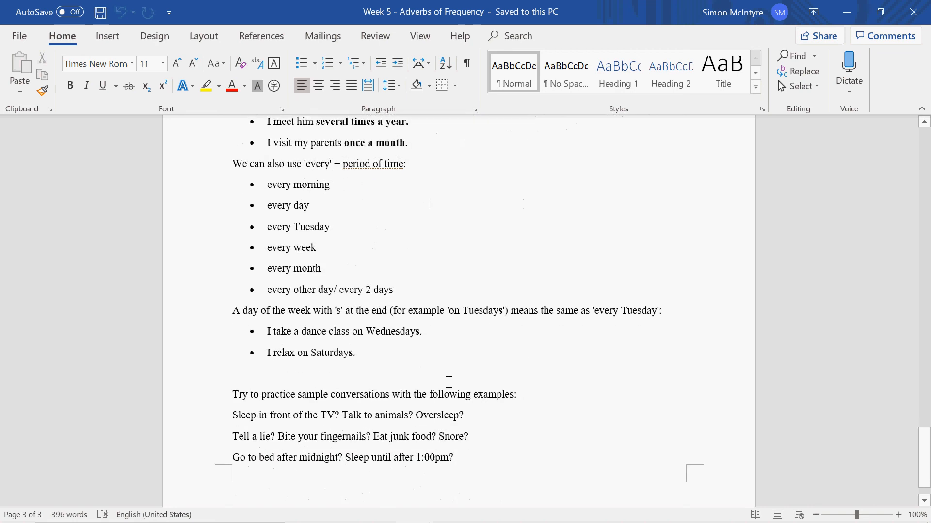
scroll("down", 3)
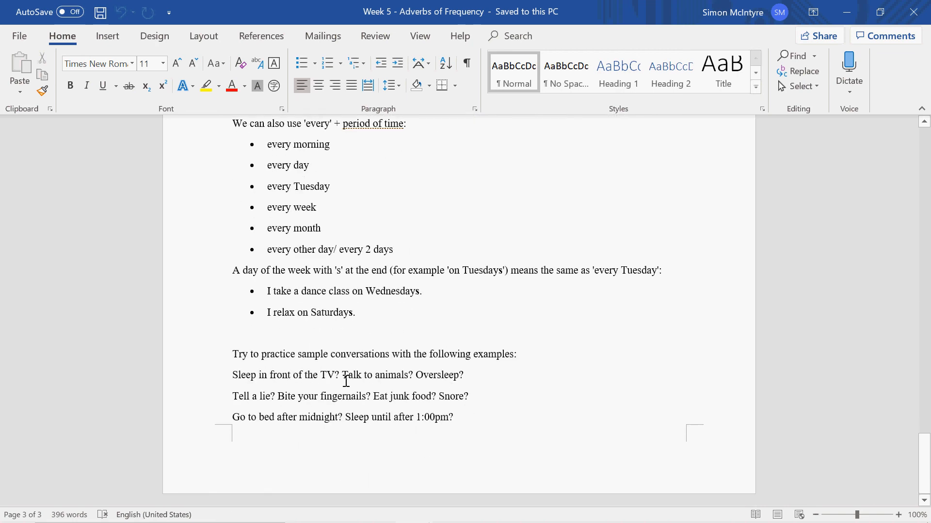
mouse_move(432, 310)
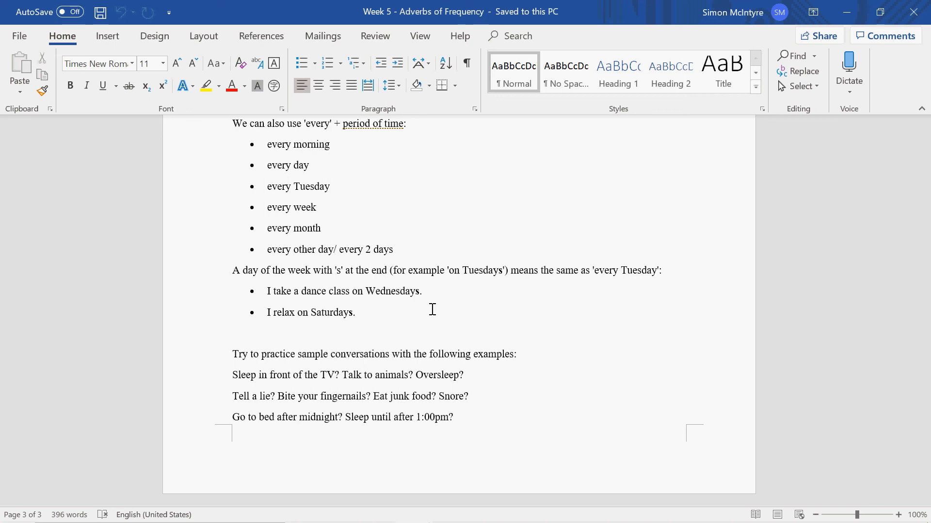
mouse_move(425, 416)
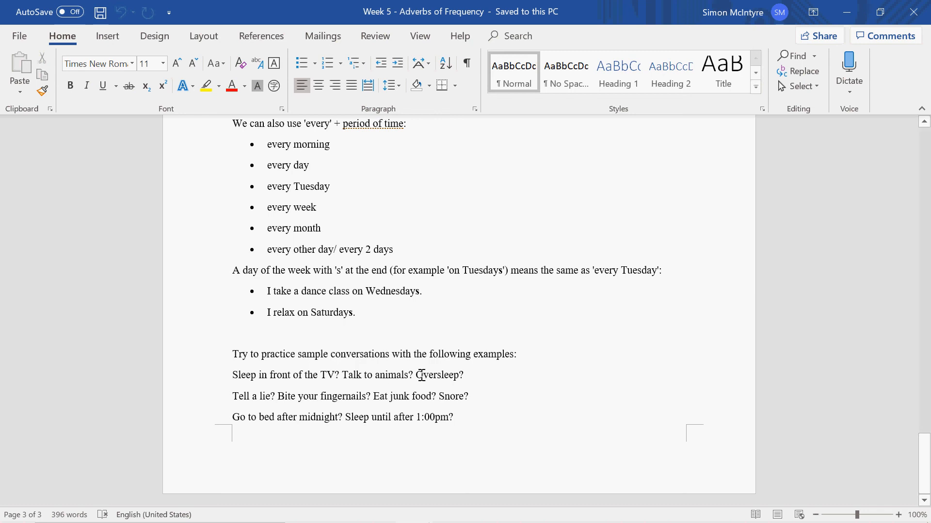
mouse_move(436, 382)
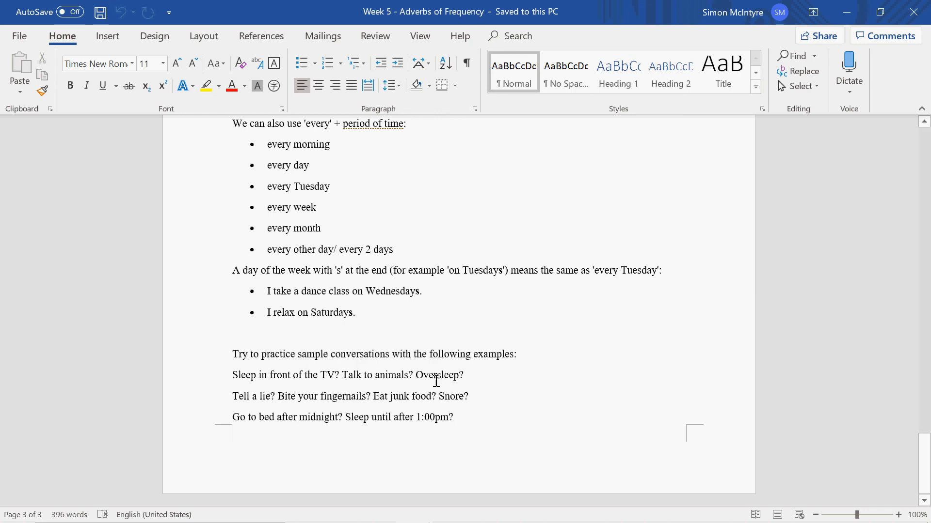
mouse_move(341, 395)
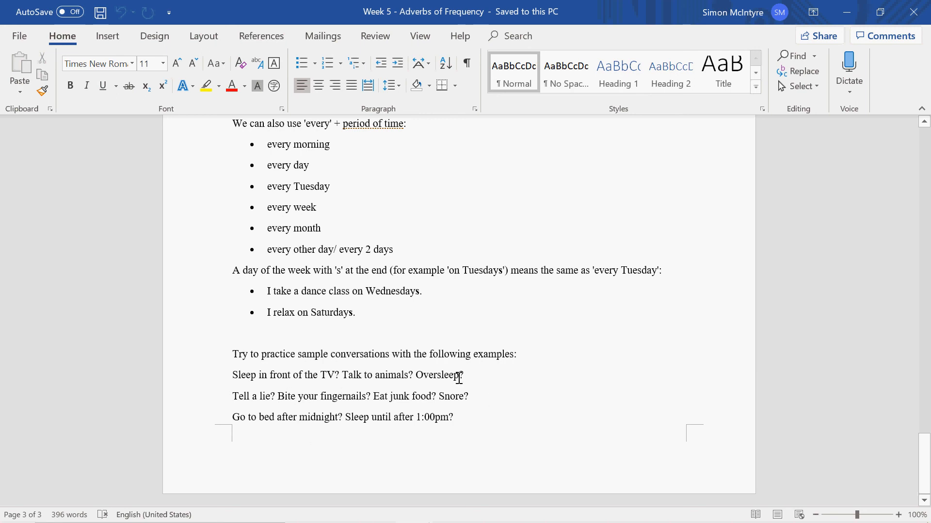
mouse_move(482, 372)
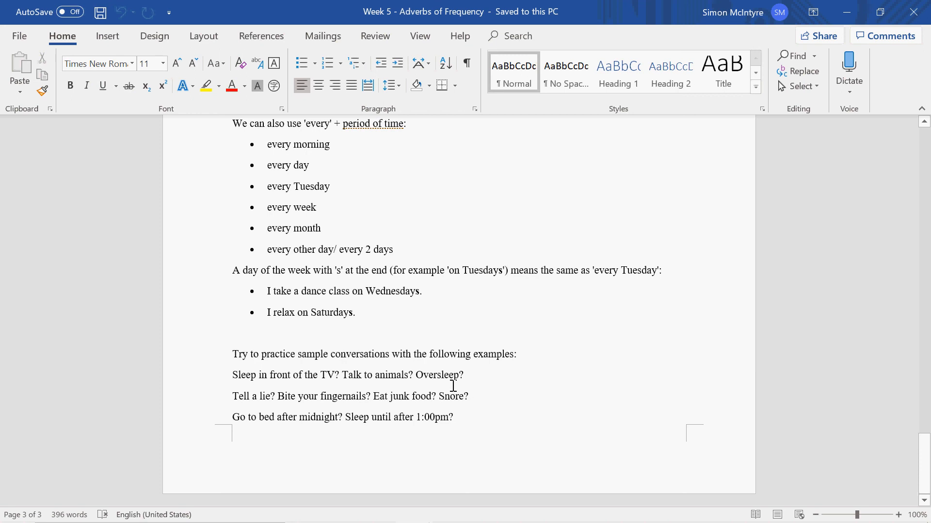
mouse_move(306, 413)
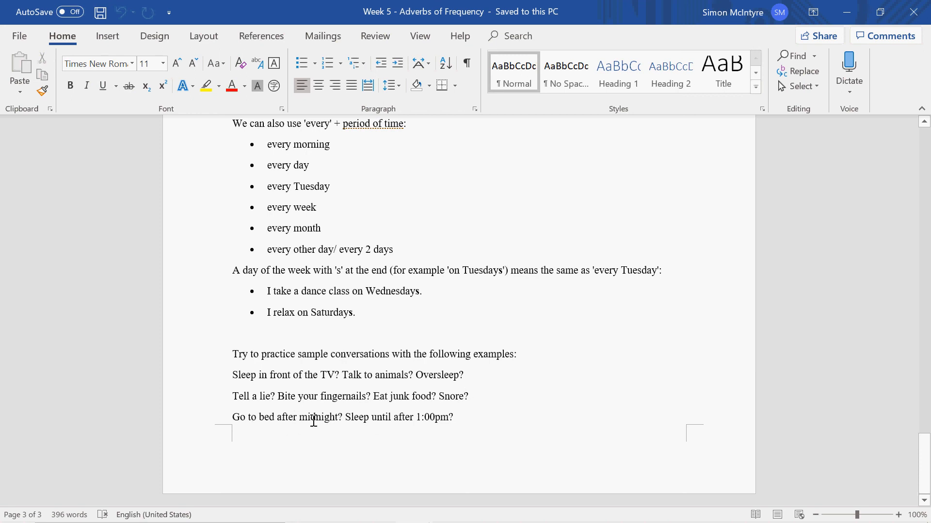
mouse_move(329, 435)
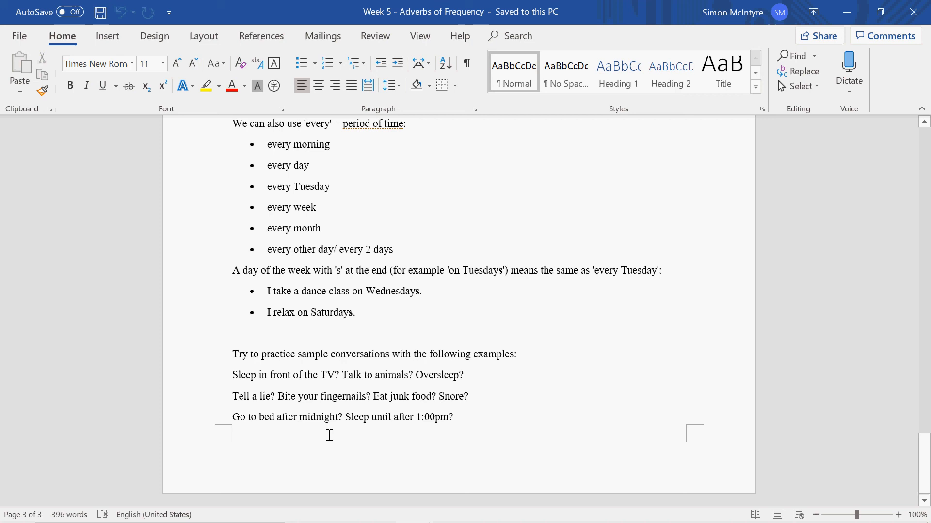
mouse_move(454, 417)
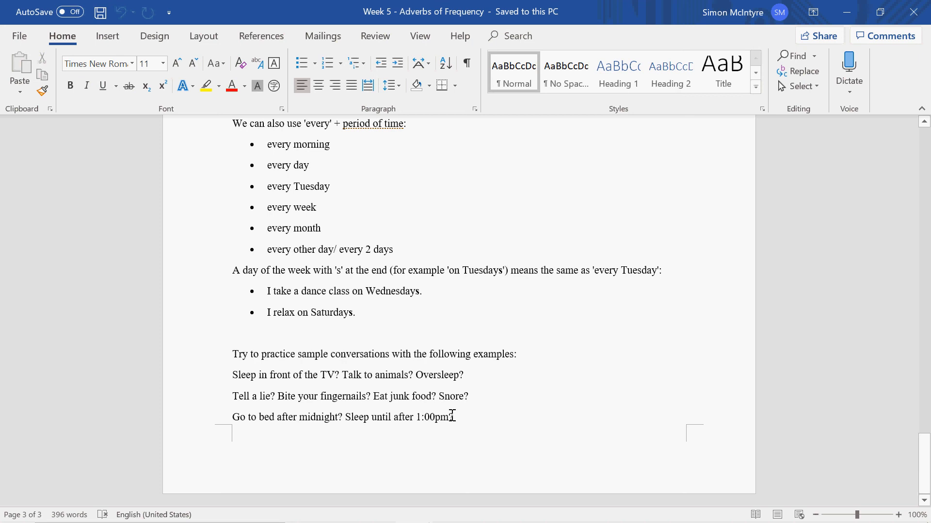
mouse_move(481, 379)
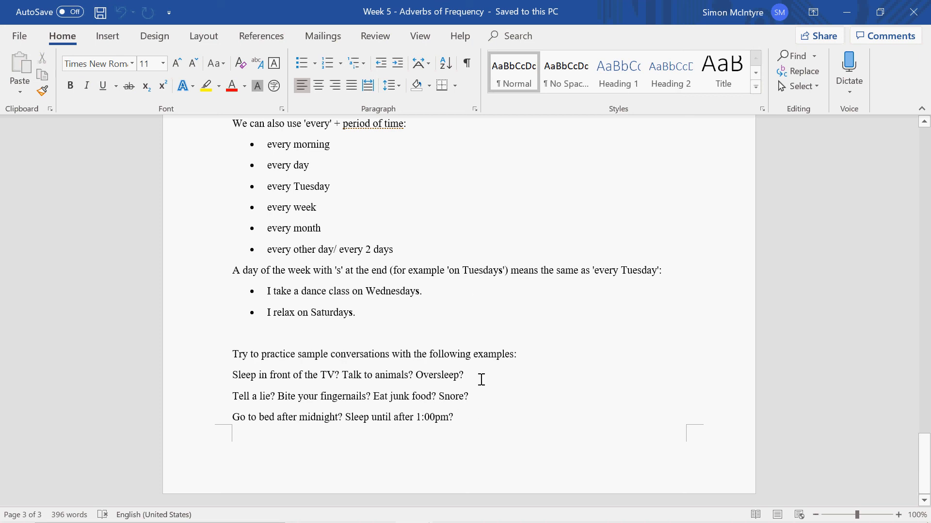
mouse_move(651, 293)
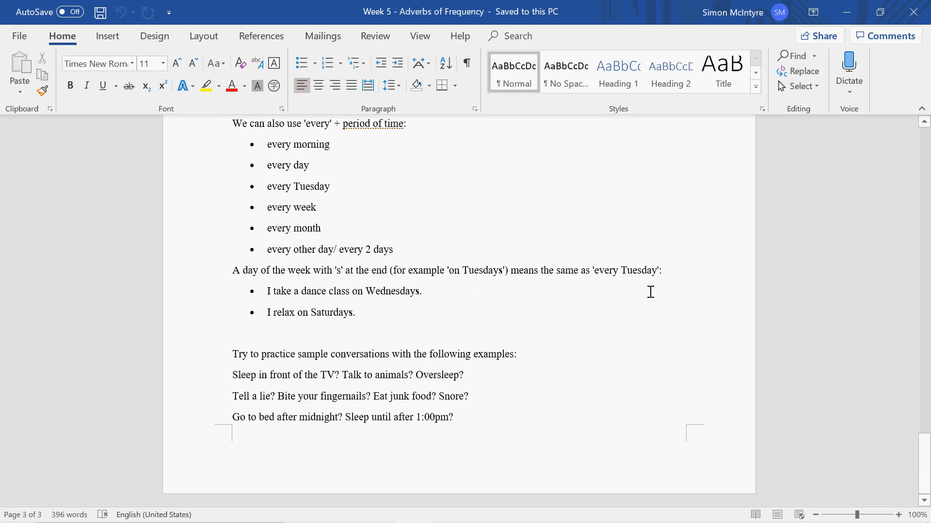
mouse_move(842, 21)
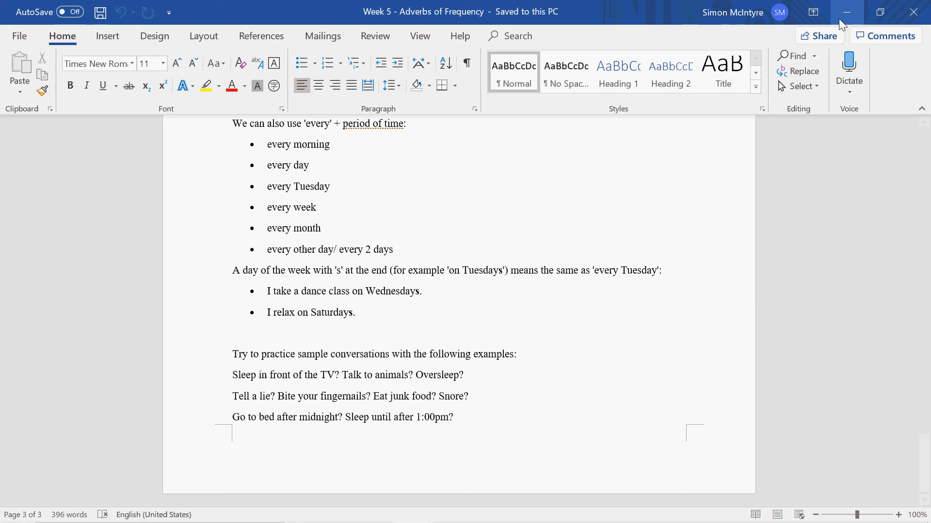
left_click(851, 11)
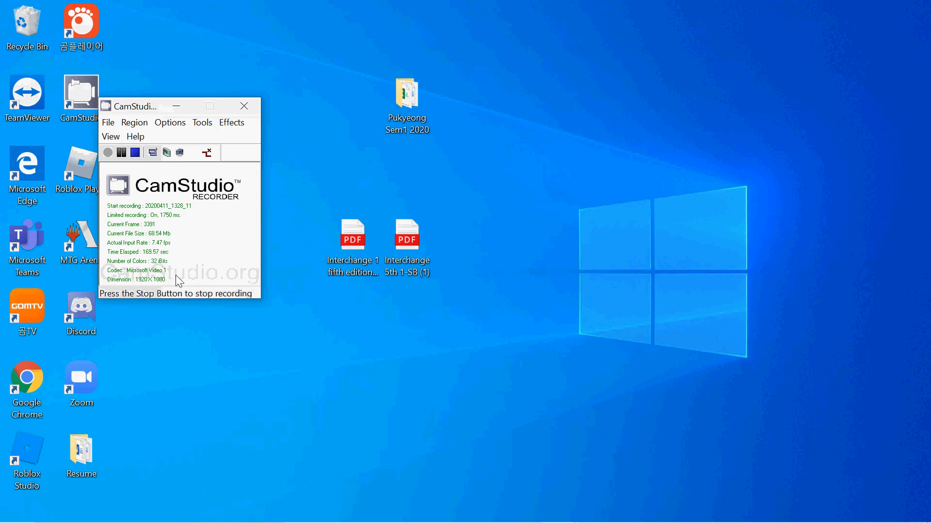